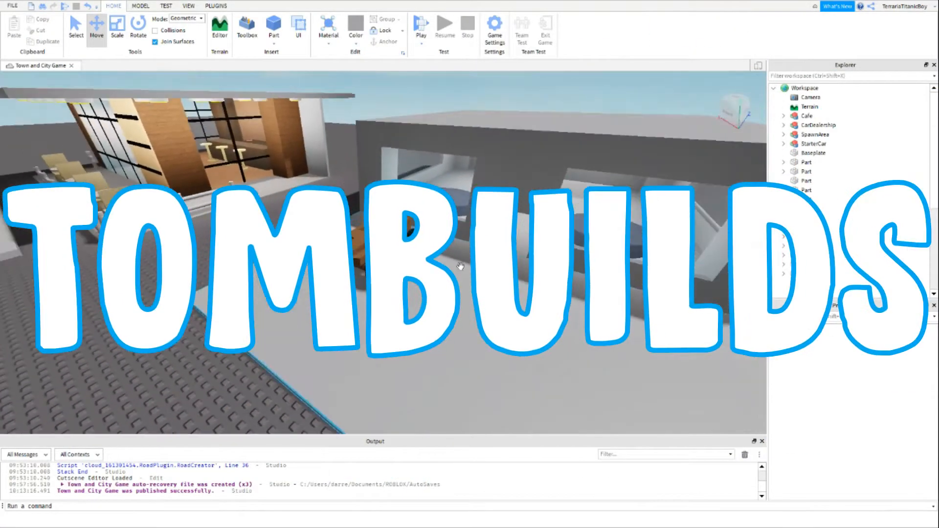
# Step: Select and expand the StarterCar model, then inspect its Body part in Properties
pyautogui.click(815, 144)
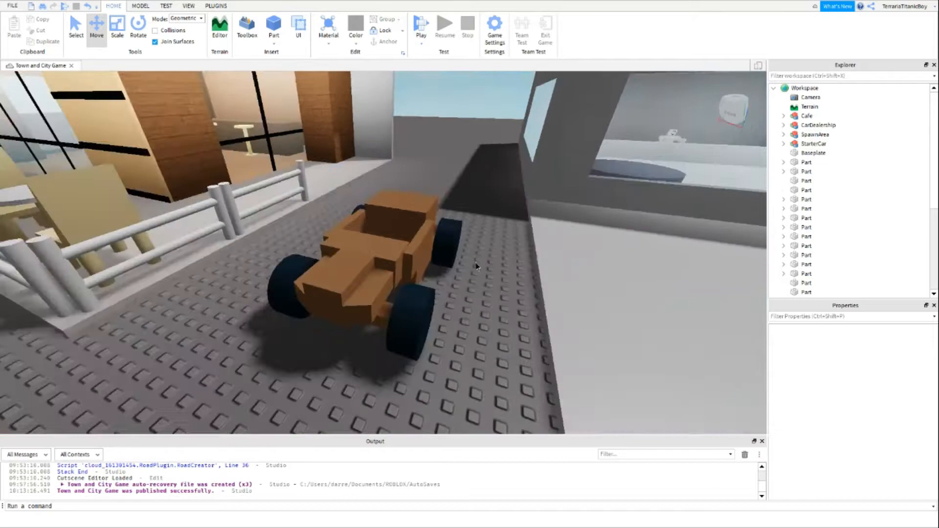
pyautogui.click(815, 143)
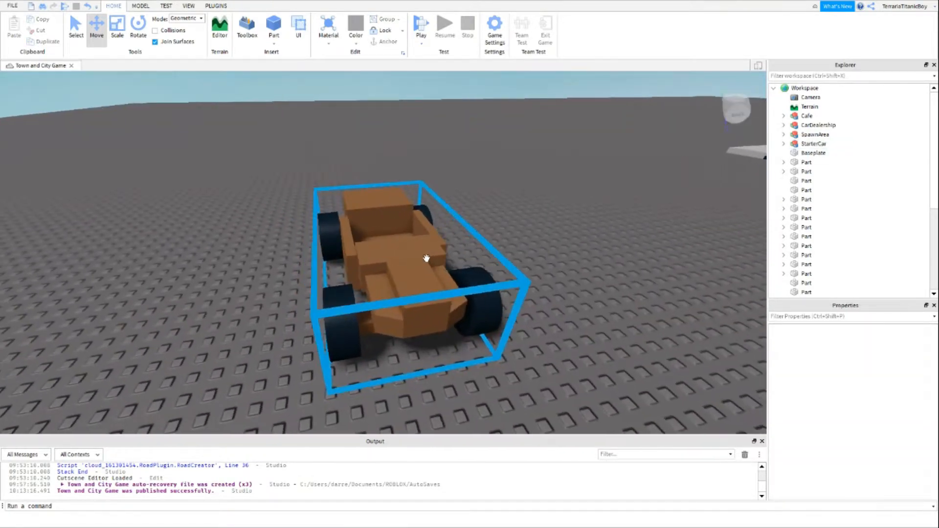
pyautogui.click(814, 144)
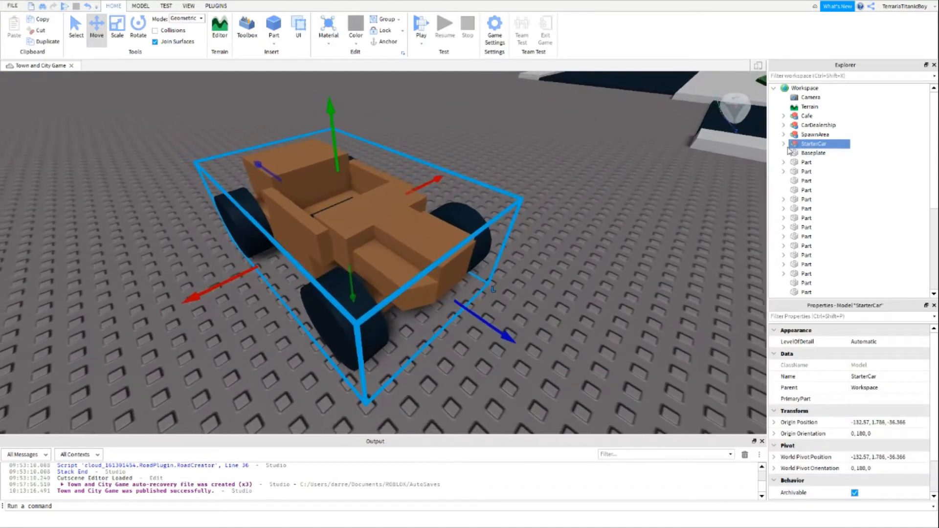
pyautogui.click(784, 144)
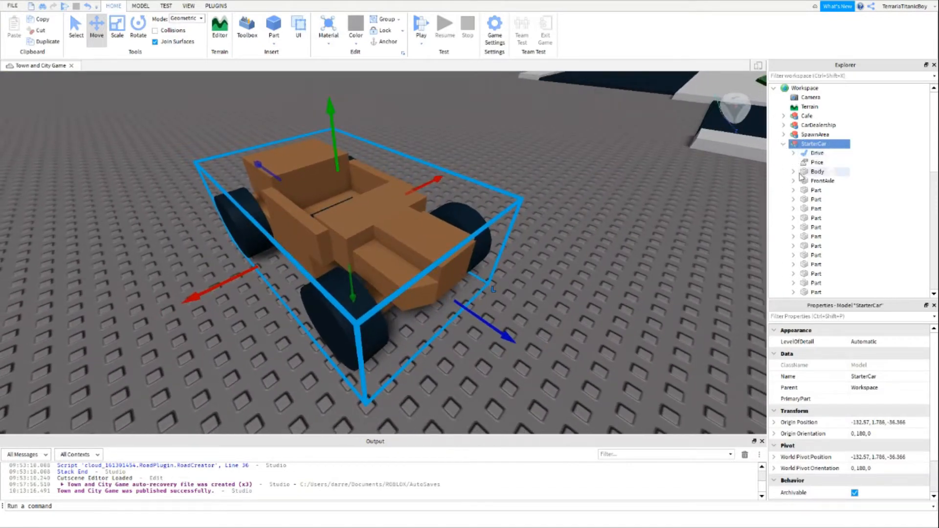
pyautogui.click(822, 181)
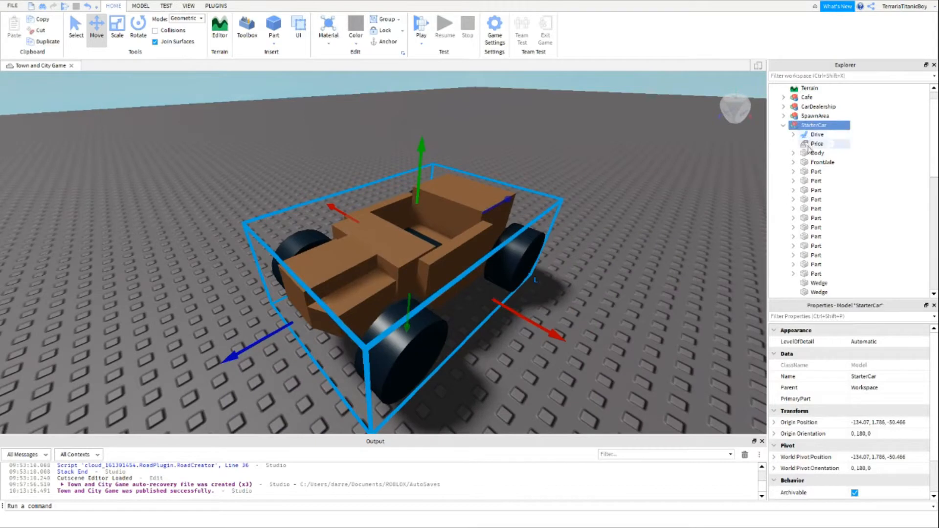
pyautogui.click(816, 237)
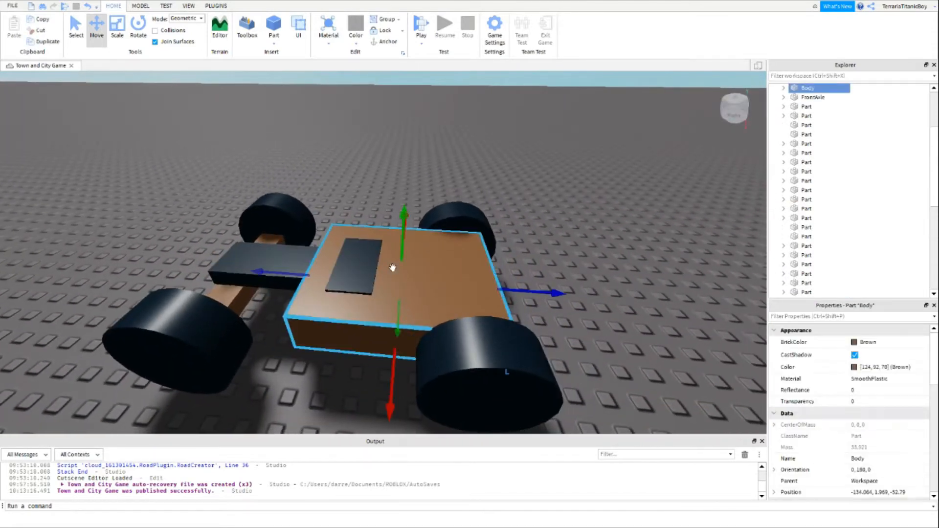
# Step: Inspect a wheel part, the dark axle plate and the wheel's HingeConstraint
pyautogui.click(784, 88)
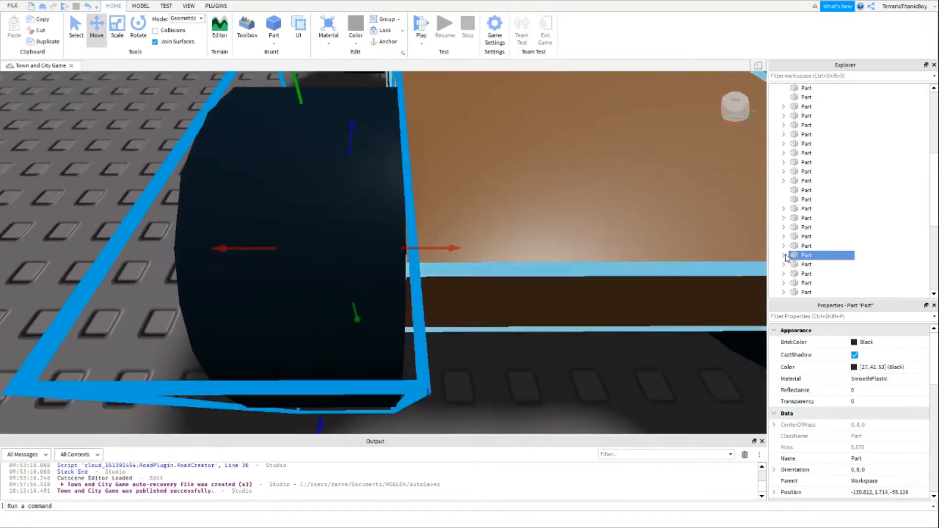
pyautogui.click(784, 254)
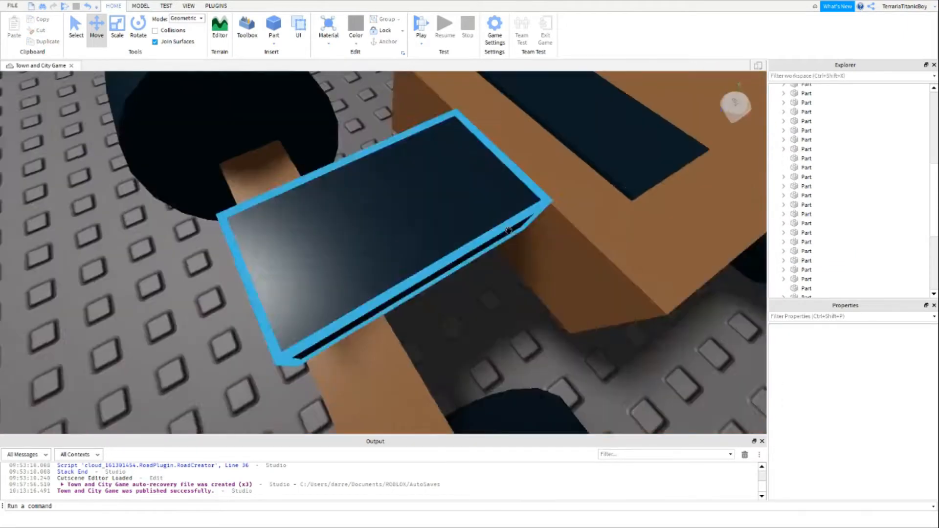
pyautogui.click(806, 196)
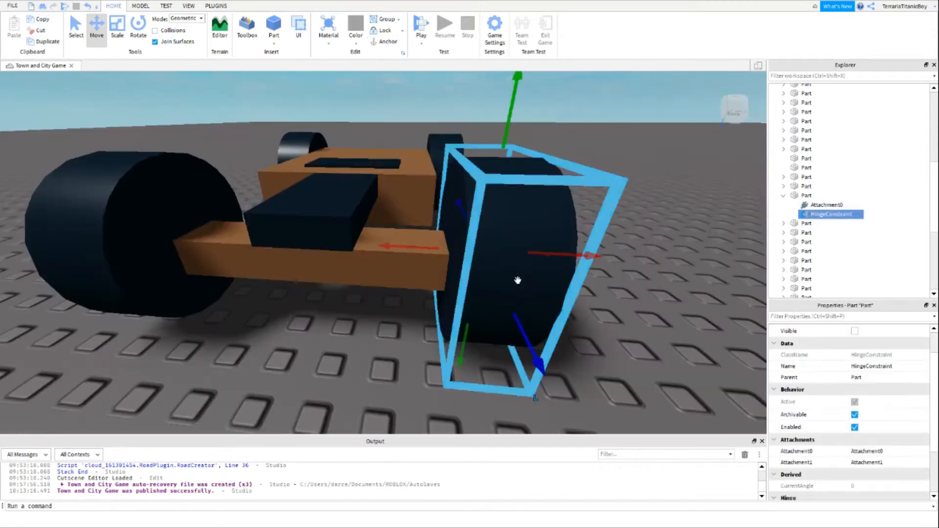
pyautogui.click(806, 250)
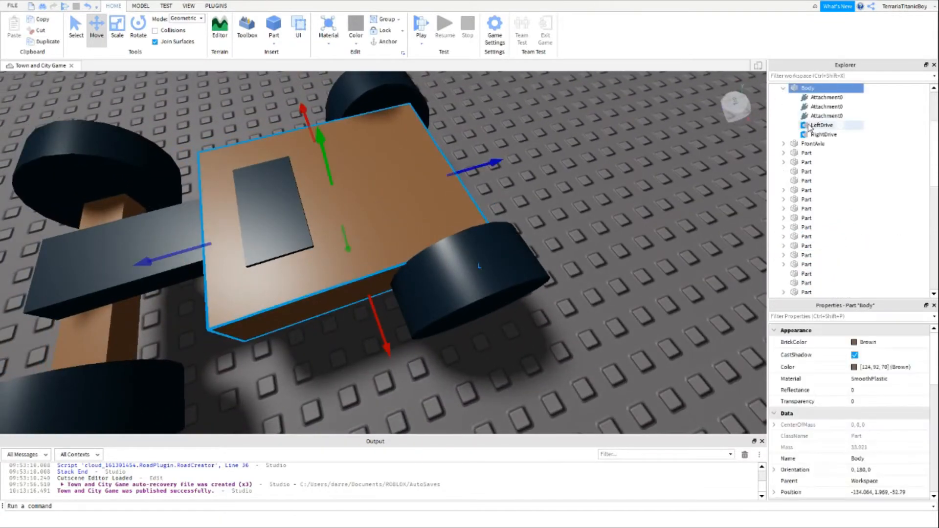
# Step: Set the LeftDrive hinge to Visible, then inspect the wheels and front seat plate
pyautogui.click(822, 125)
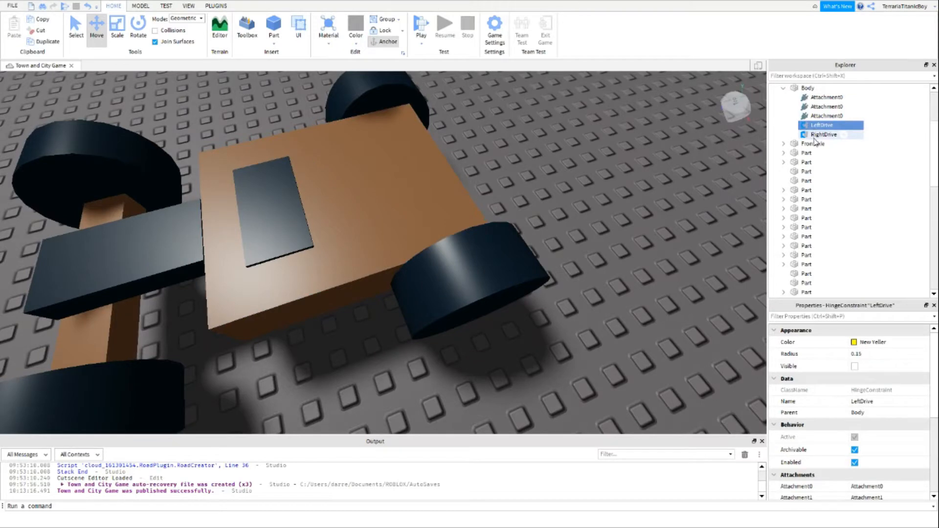
pyautogui.click(855, 366)
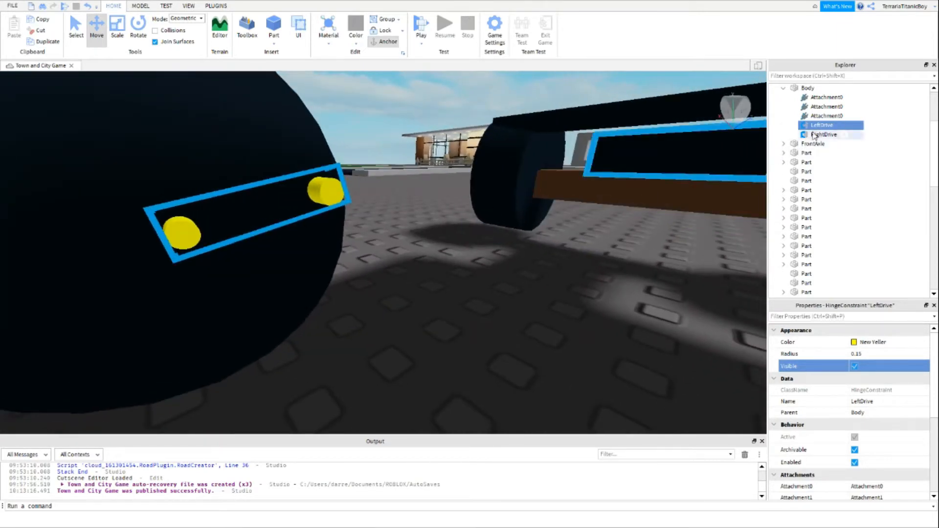
pyautogui.click(824, 134)
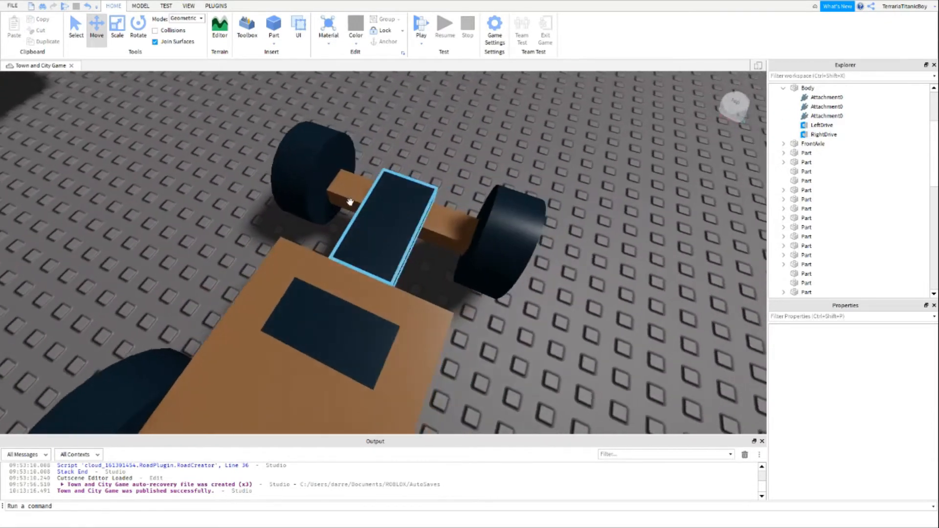
pyautogui.click(384, 227)
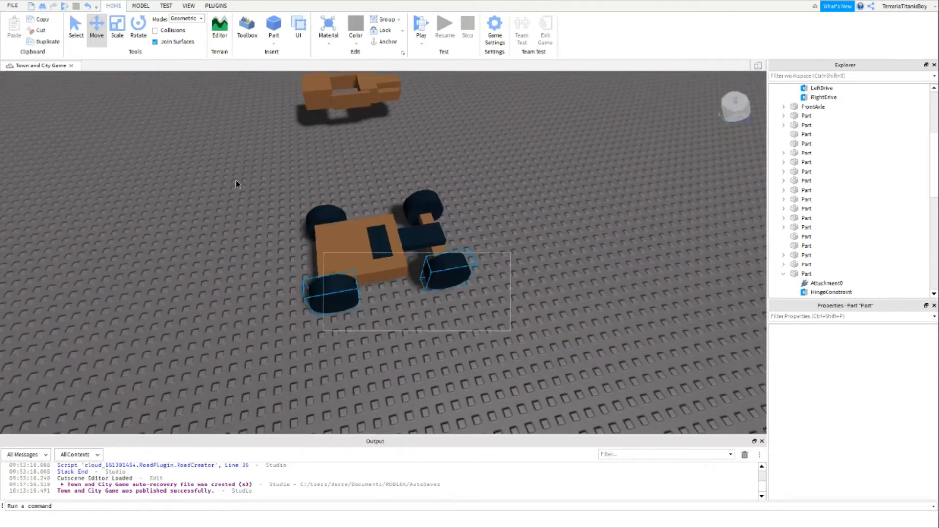
# Step: Group the car parts into one model and open the Drive VehicleSeat's Script
pyautogui.click(389, 251)
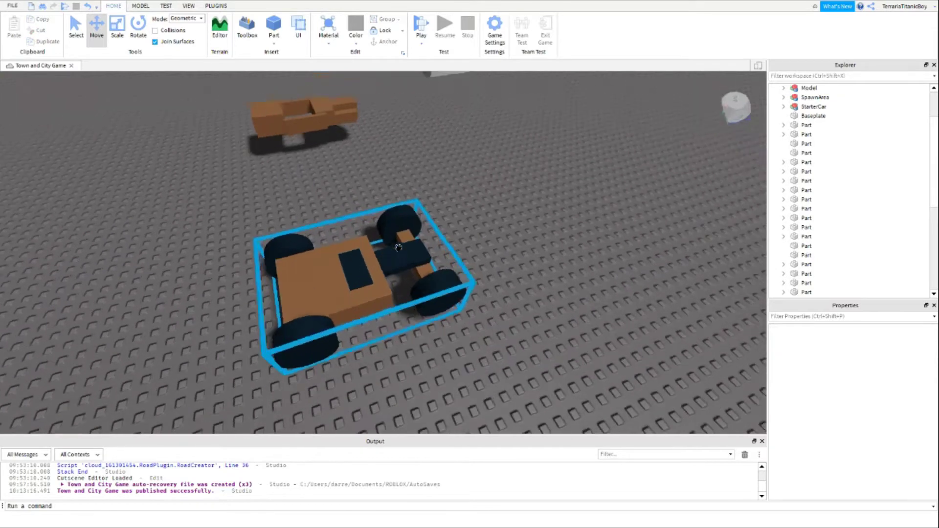
pyautogui.click(809, 88)
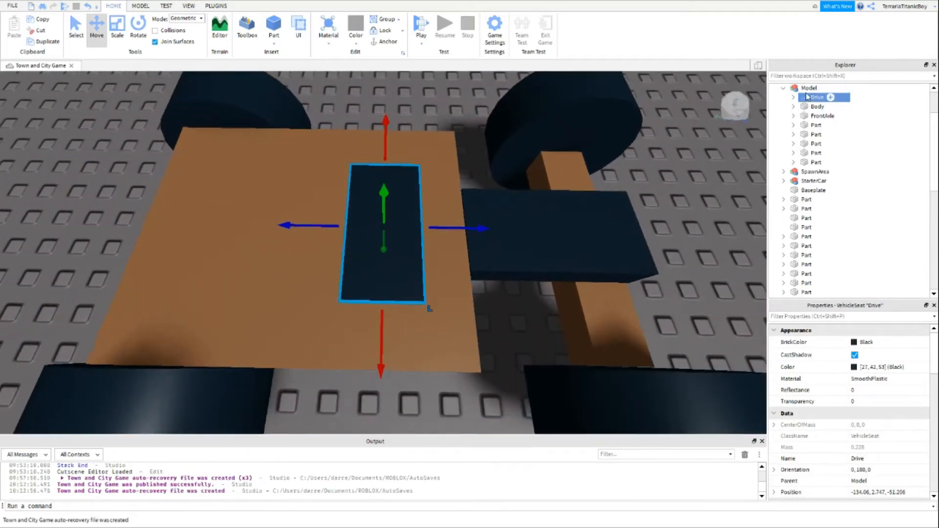
pyautogui.click(792, 96)
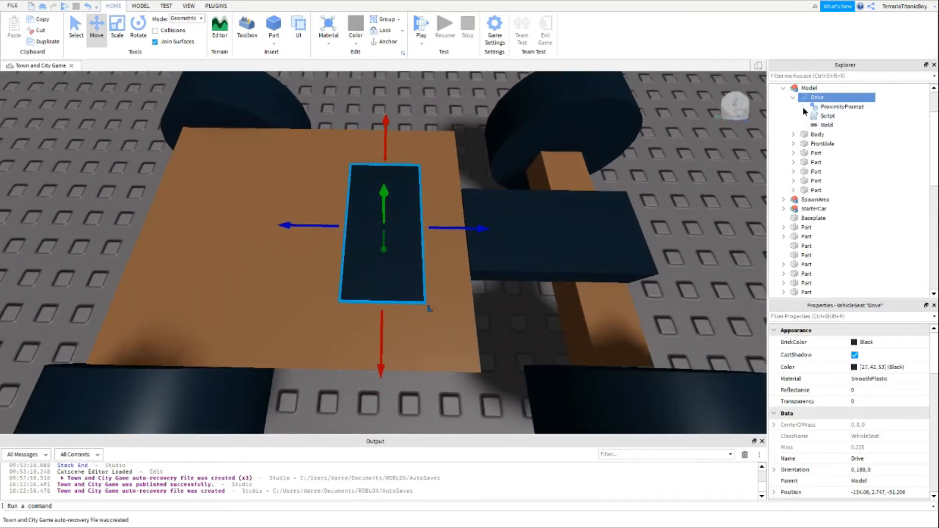
pyautogui.doubleClick(827, 115)
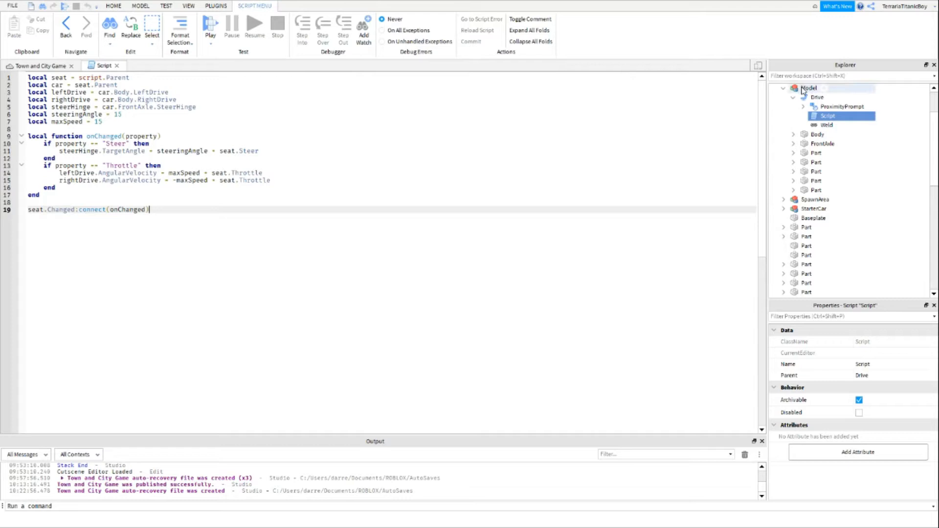
# Step: Set the grouped car model's Name property to 'TestCar'
pyautogui.click(808, 88)
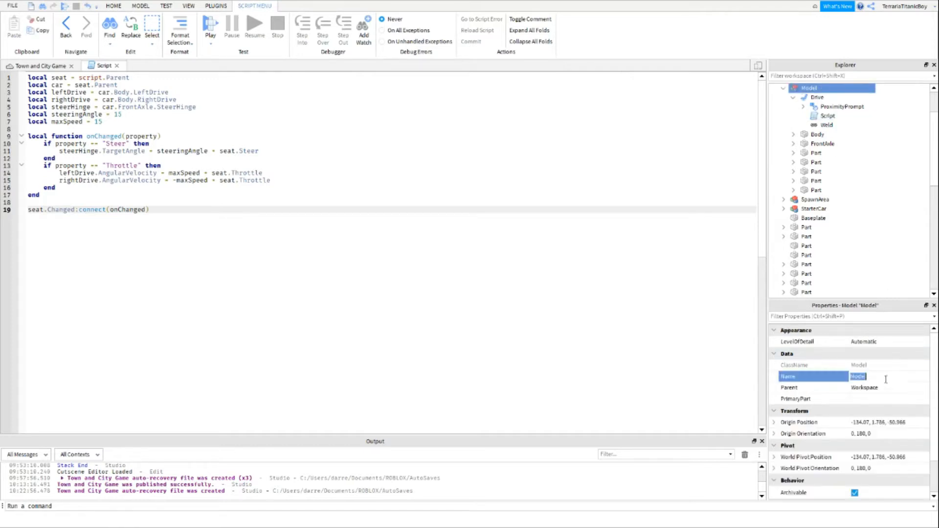
pyautogui.write('Test Car')
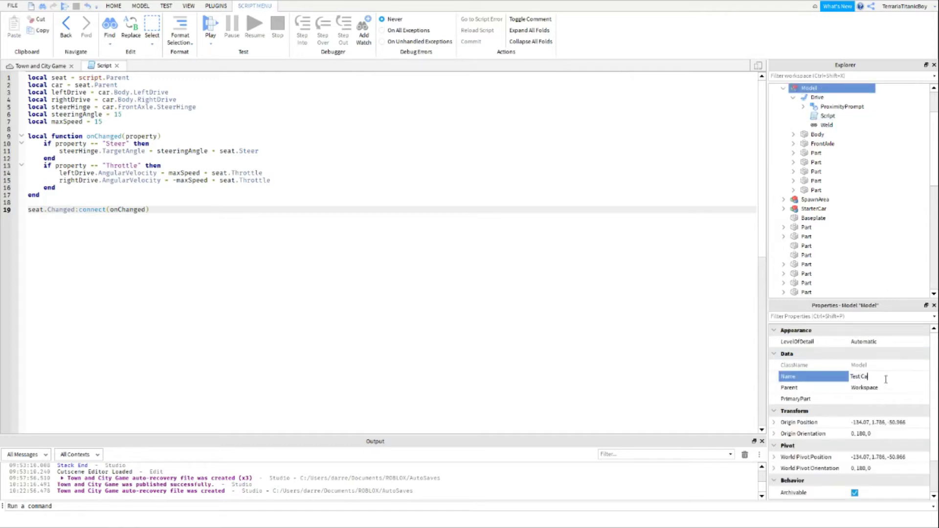
pyautogui.press('Backspace')
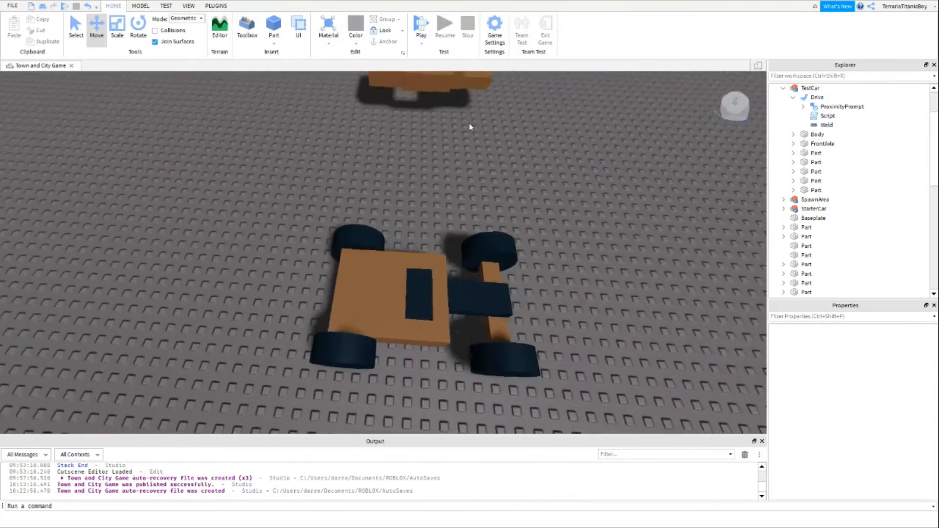
pyautogui.click(421, 24)
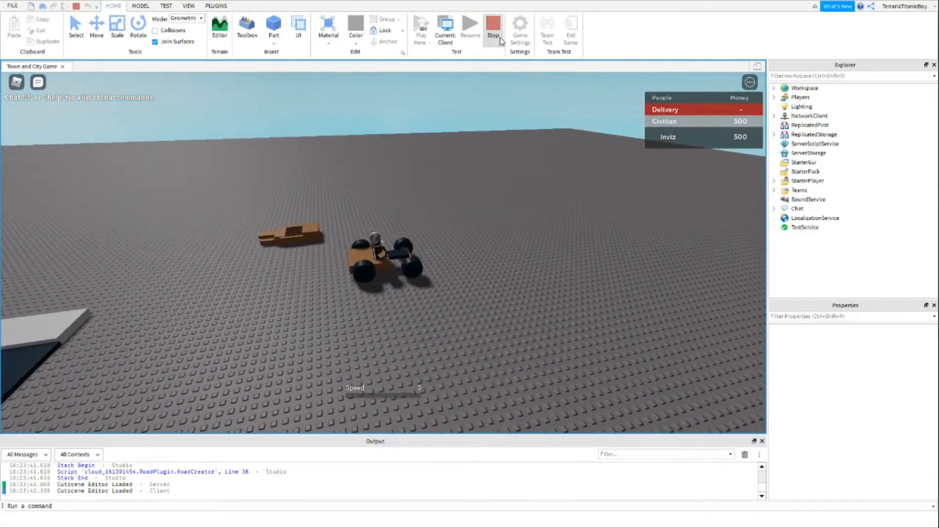
pyautogui.click(493, 27)
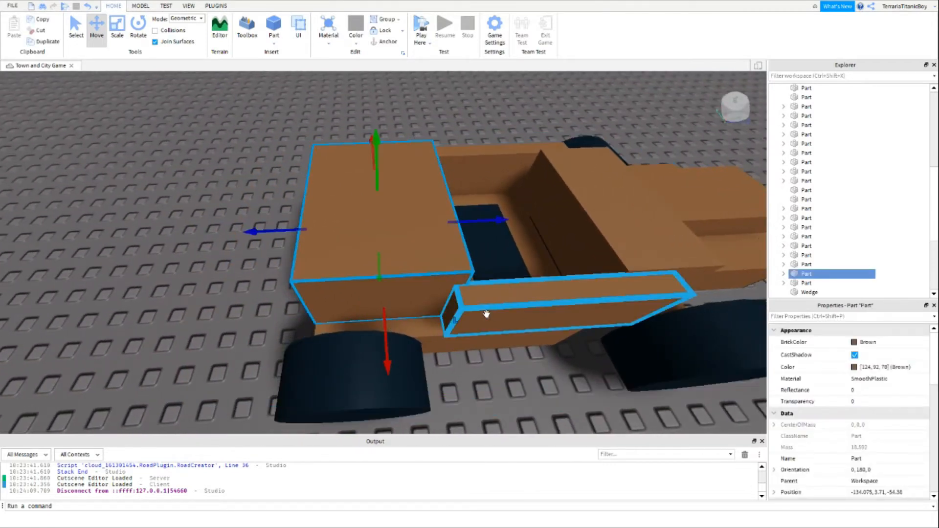
# Step: Pick a side panel of the car body to position with the Move tool
pyautogui.click(116, 27)
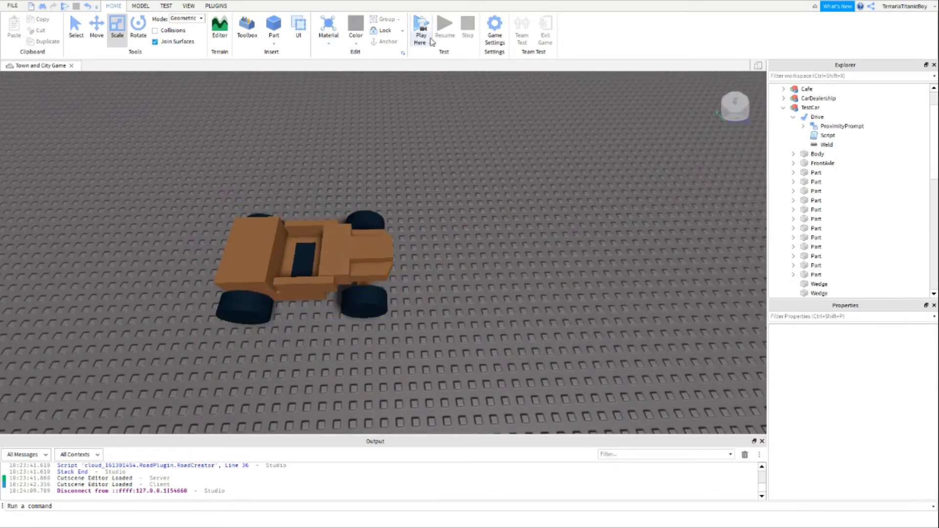
# Step: Start a Play Here test and press E to sit in the car's Drive seat
pyautogui.click(421, 26)
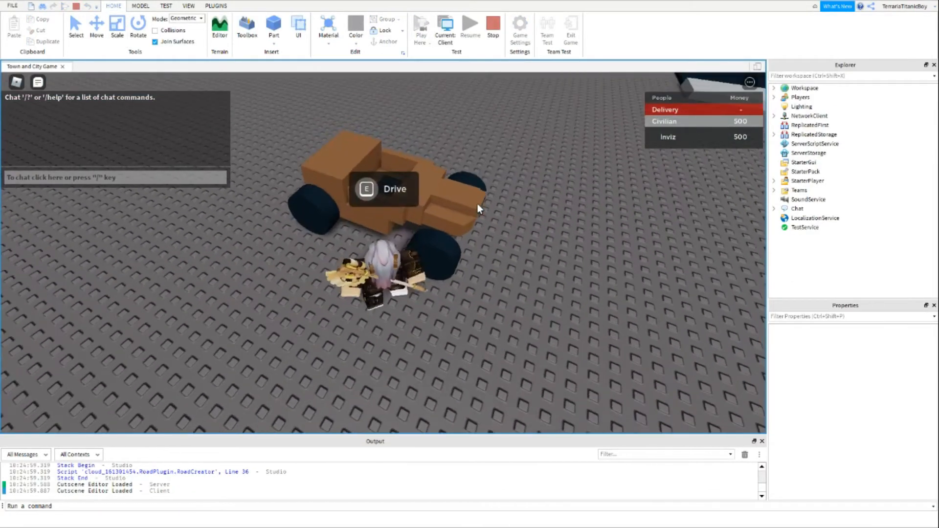
pyautogui.press('e')
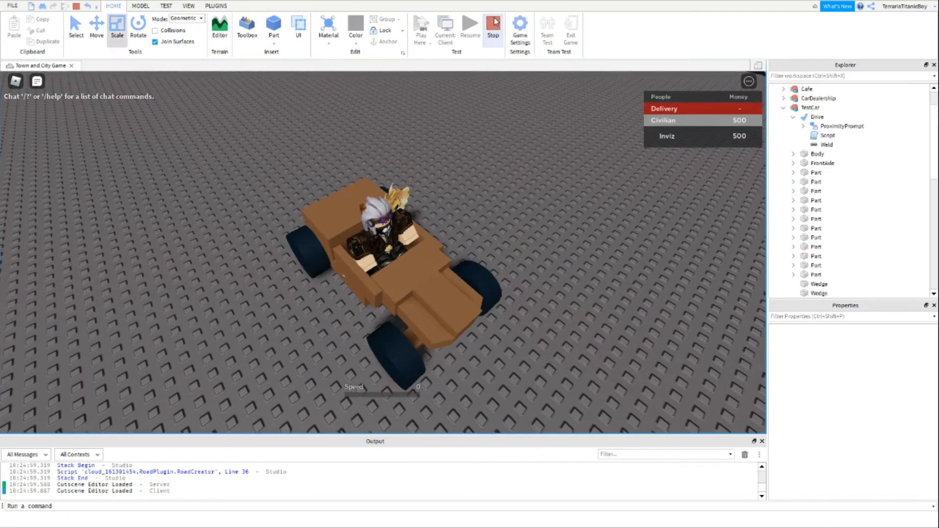
# Step: Stop the test, resize a thin side body panel, and launch Play Here again
pyautogui.click(493, 27)
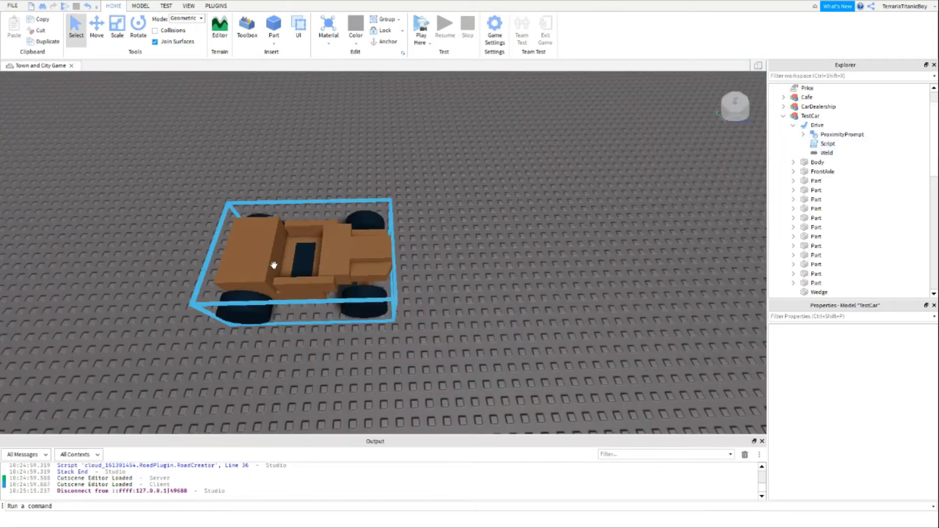
pyautogui.click(817, 235)
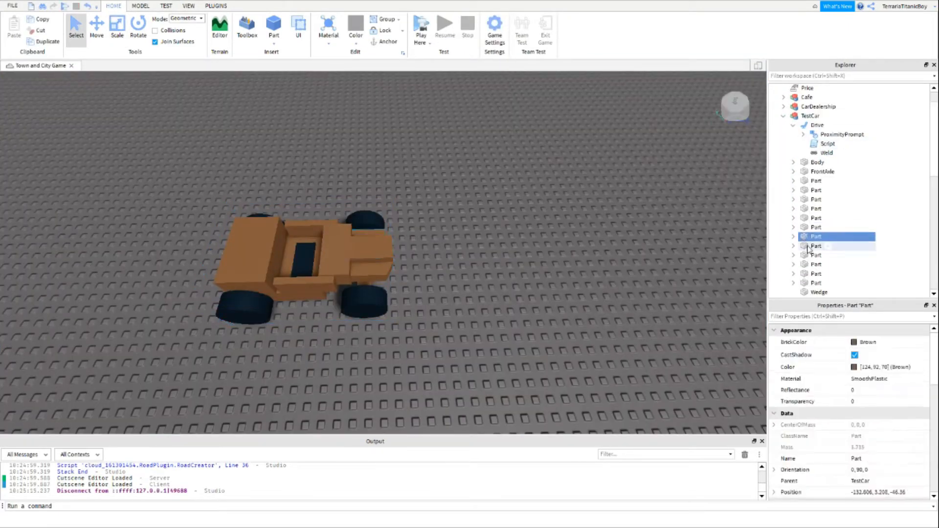
pyautogui.click(816, 283)
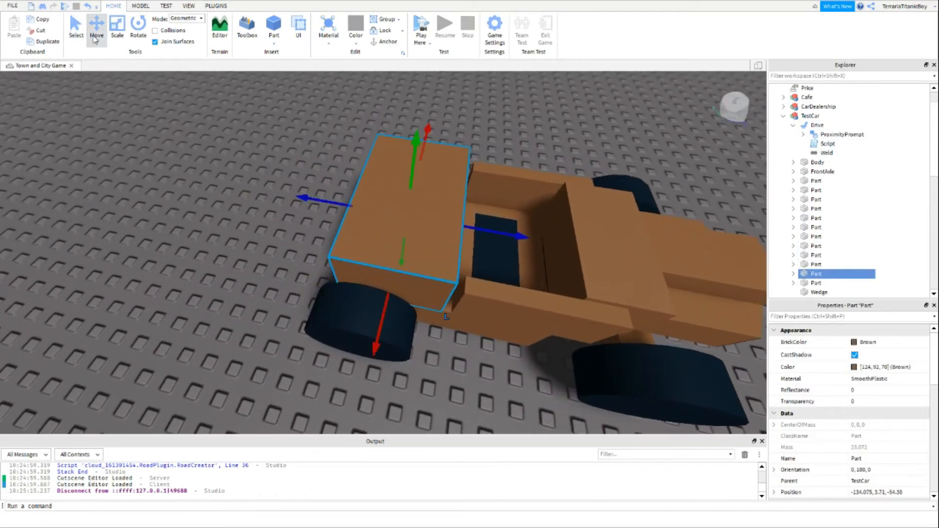
pyautogui.click(117, 26)
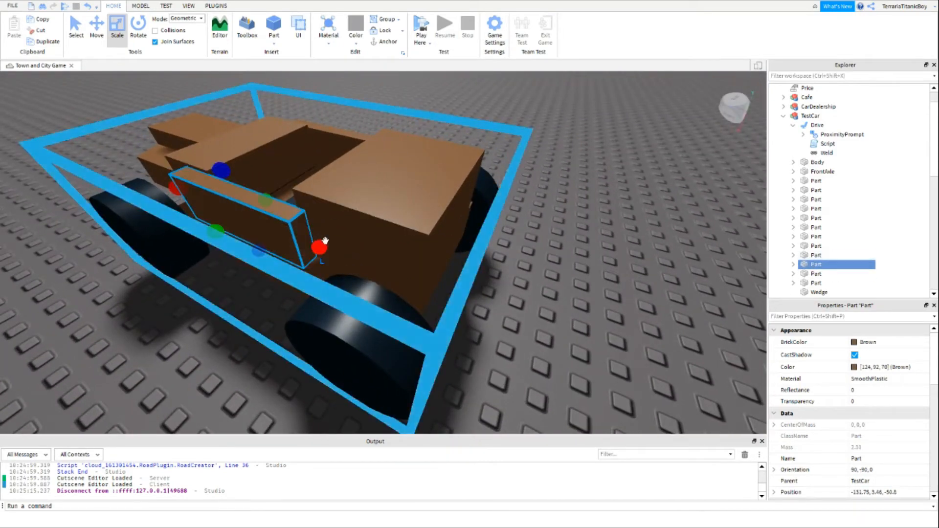
pyautogui.click(421, 25)
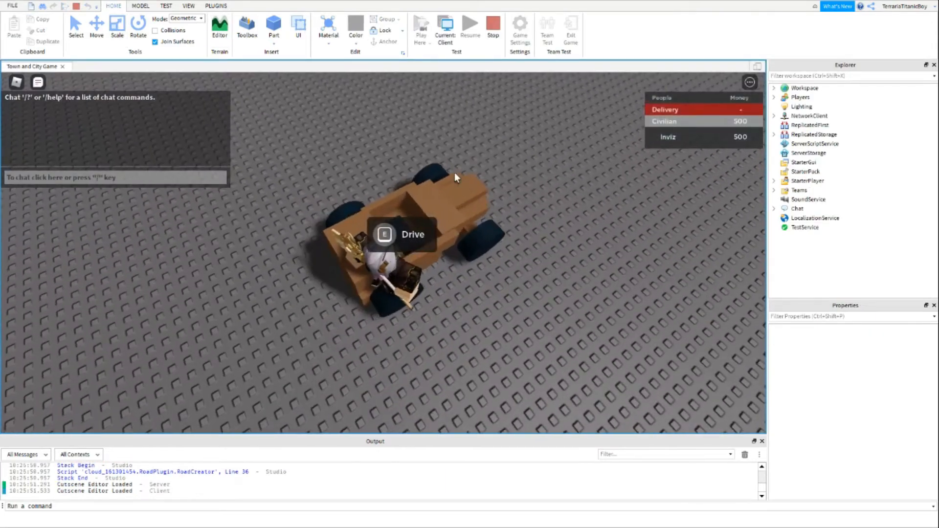
# Step: Enter the TestCar with E, drive it around town, then stop the playtest
pyautogui.press('e')
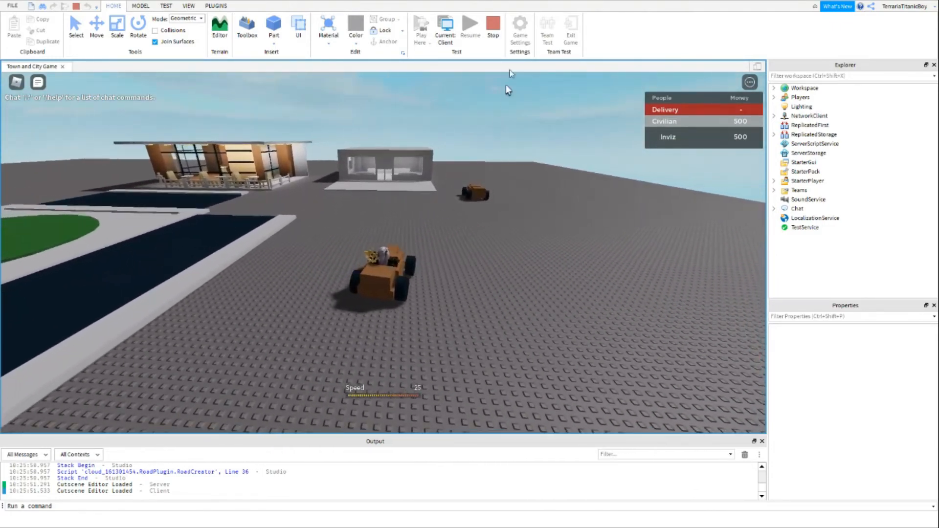
pyautogui.click(493, 30)
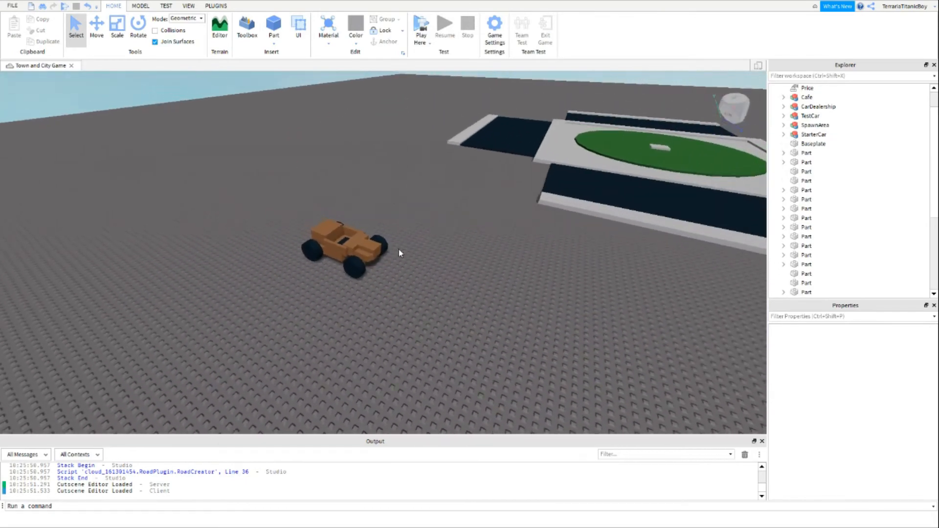
pyautogui.click(342, 239)
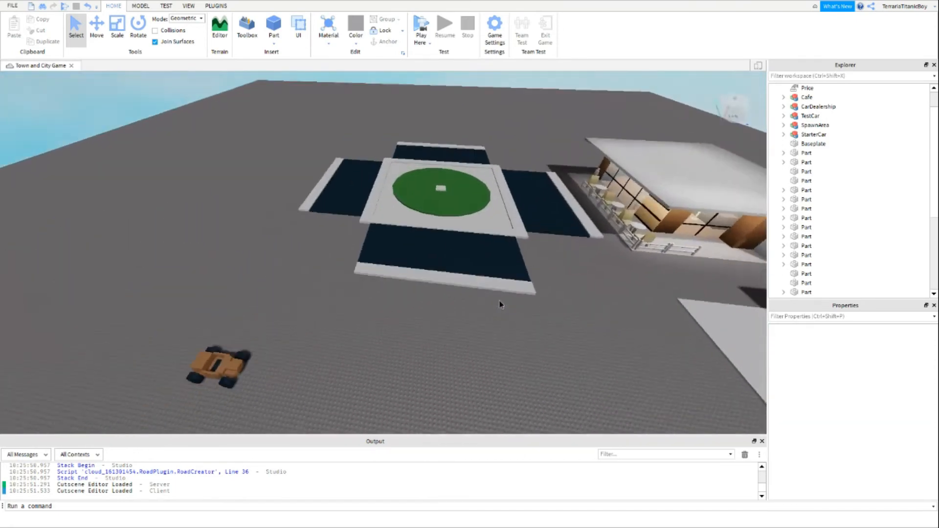
pyautogui.rightClick(479, 291)
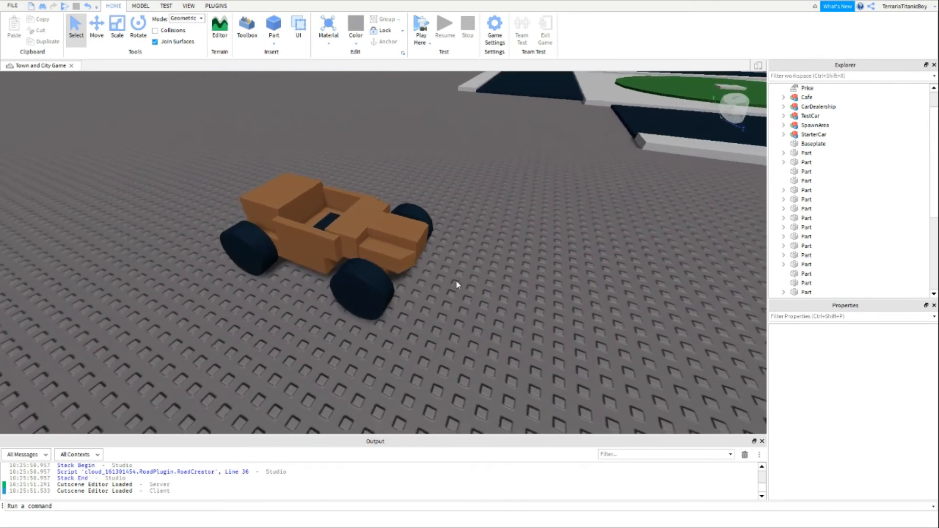
pyautogui.click(329, 239)
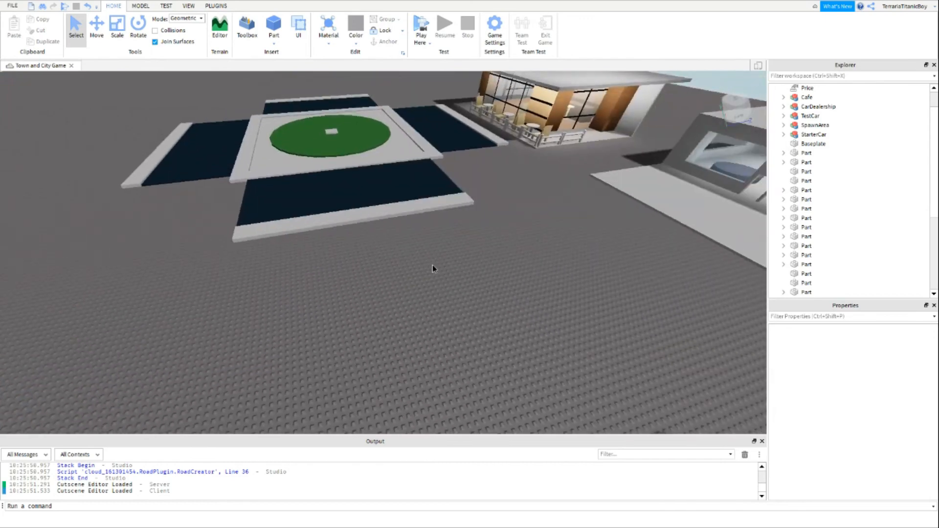
pyautogui.rightClick(440, 257)
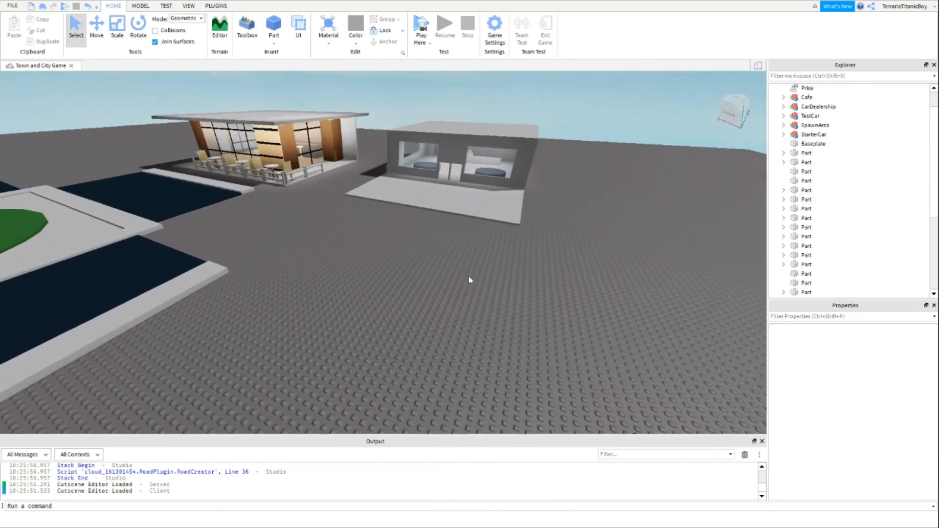
pyautogui.rightClick(530, 265)
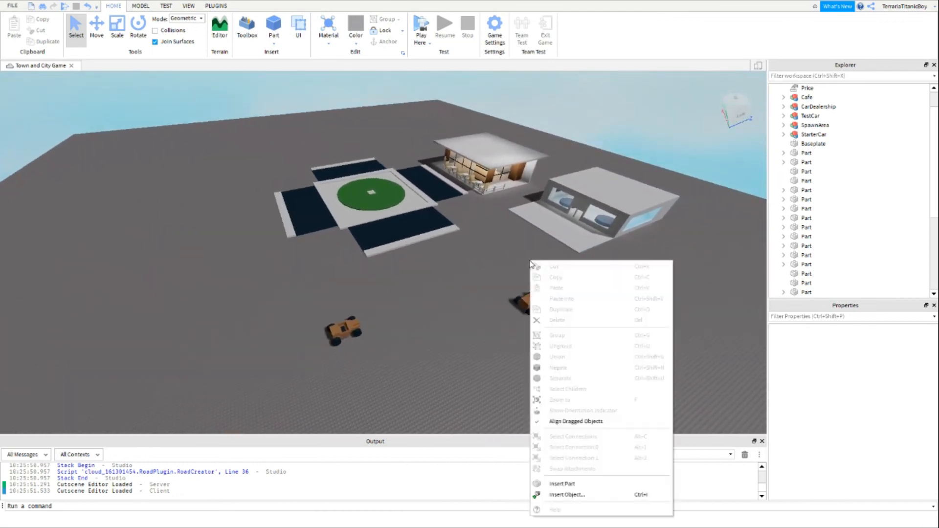